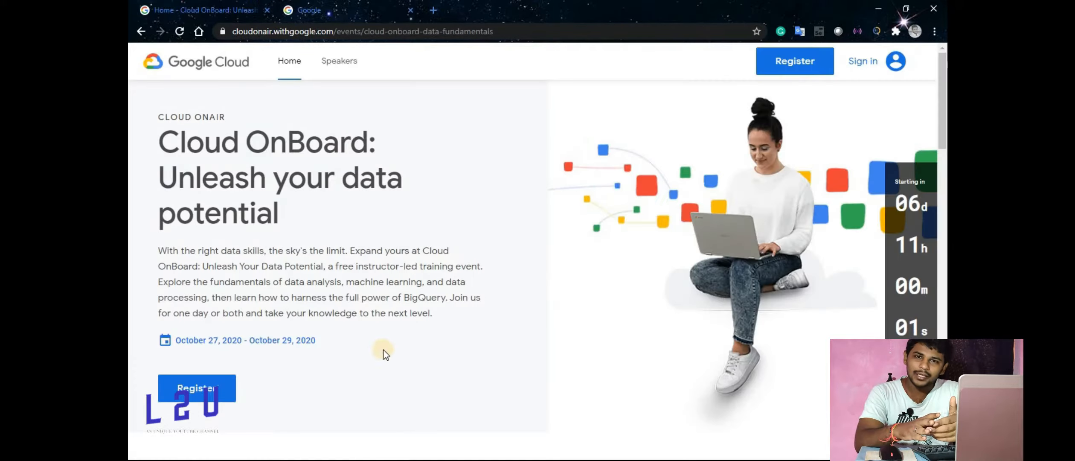
pyautogui.moveTo(456, 183)
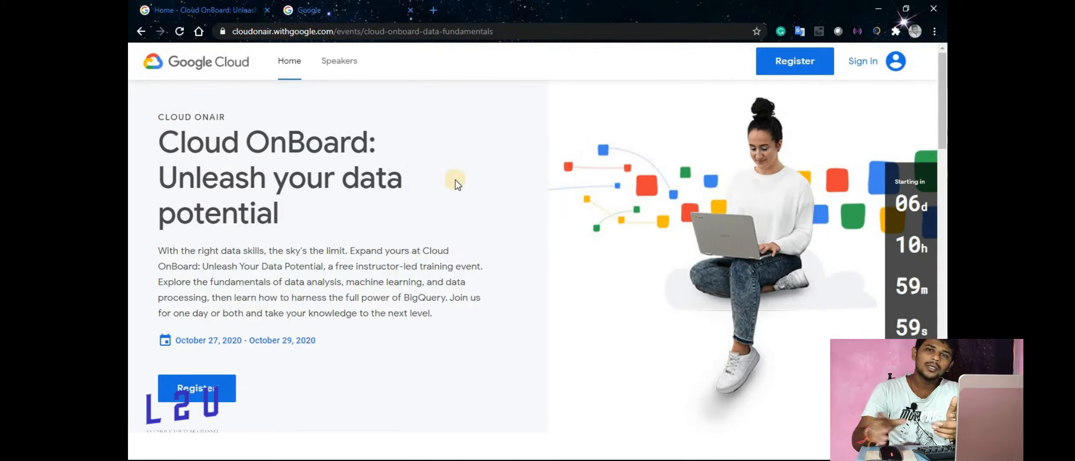
pyautogui.moveTo(518, 219)
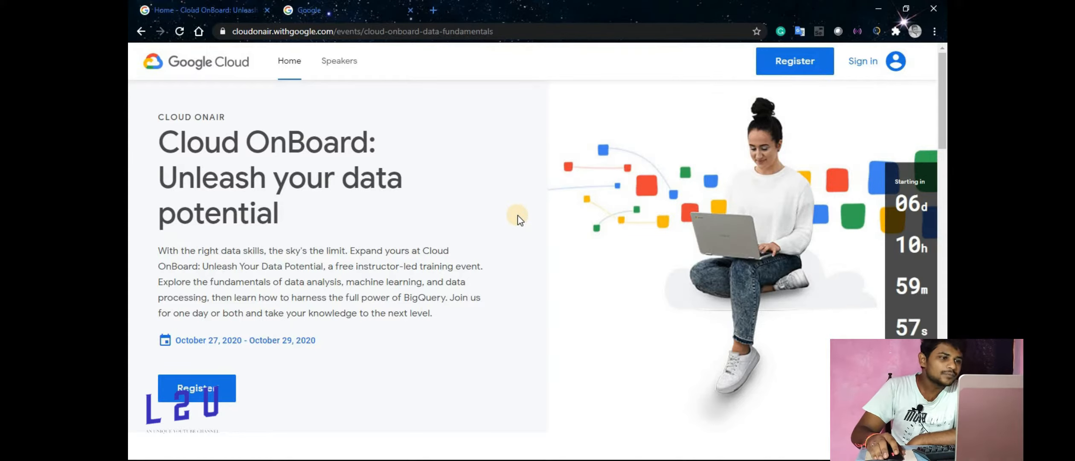
pyautogui.moveTo(404, 144)
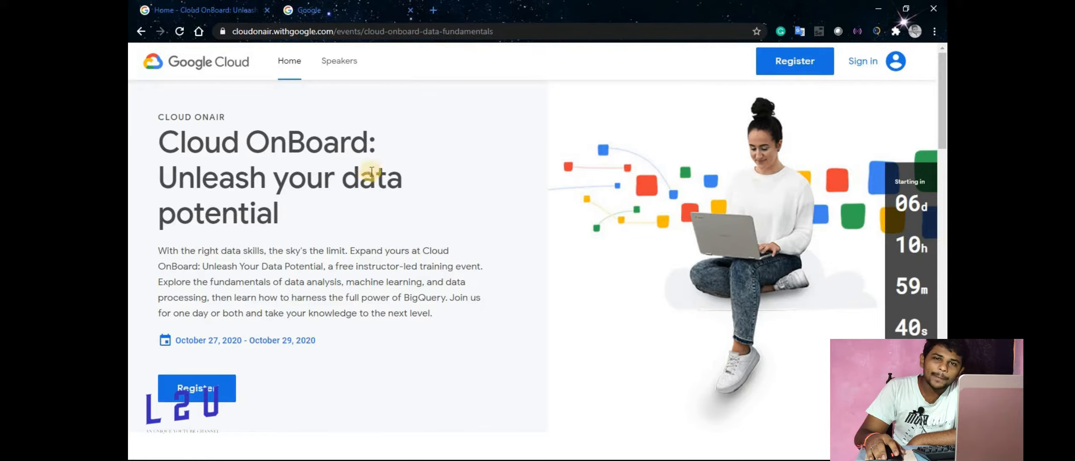
# Scroll down to the Big Data & Machine Learning agenda table, starting with the Oct 27 sessions.
pyautogui.scroll(-3)
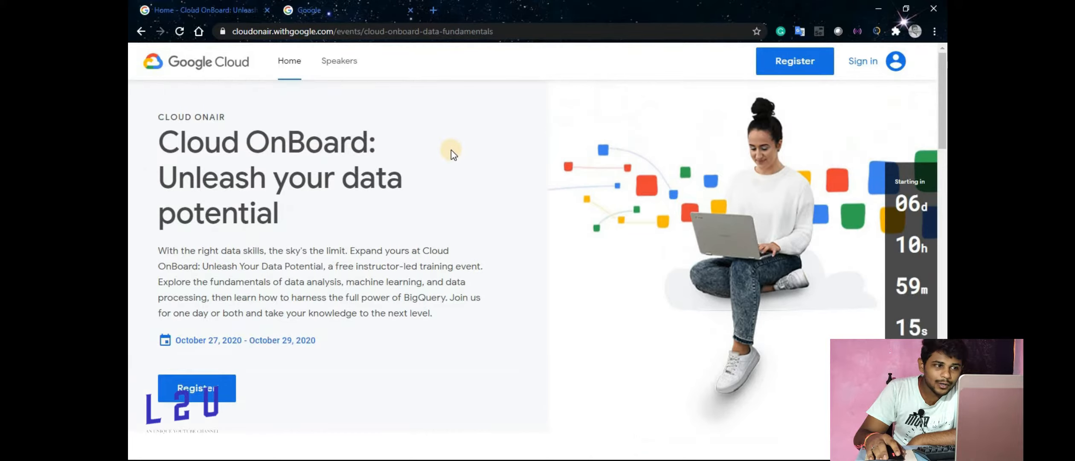
pyautogui.moveTo(492, 190)
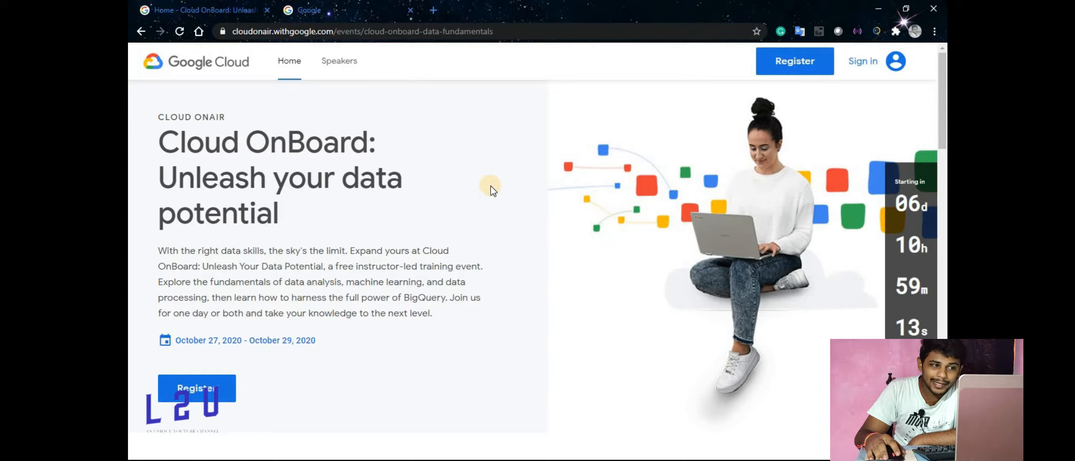
pyautogui.moveTo(507, 211)
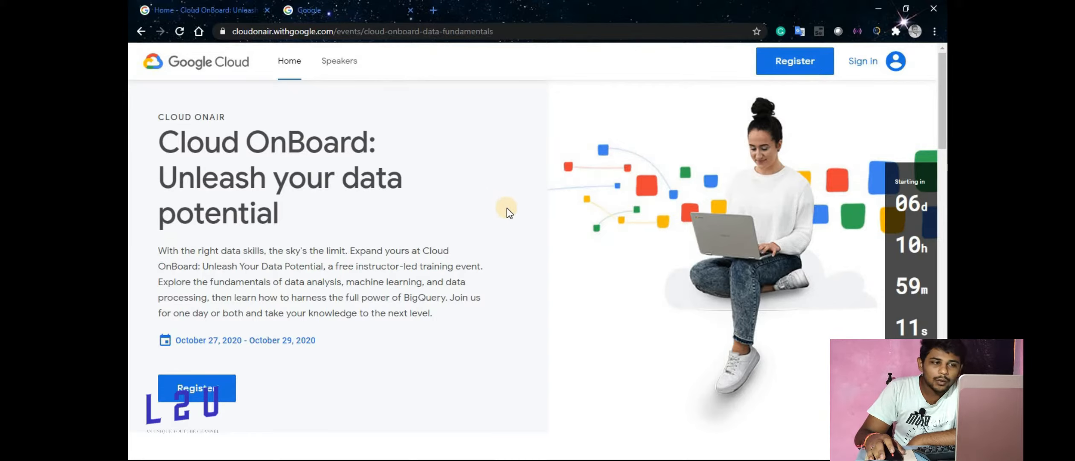
pyautogui.moveTo(514, 211)
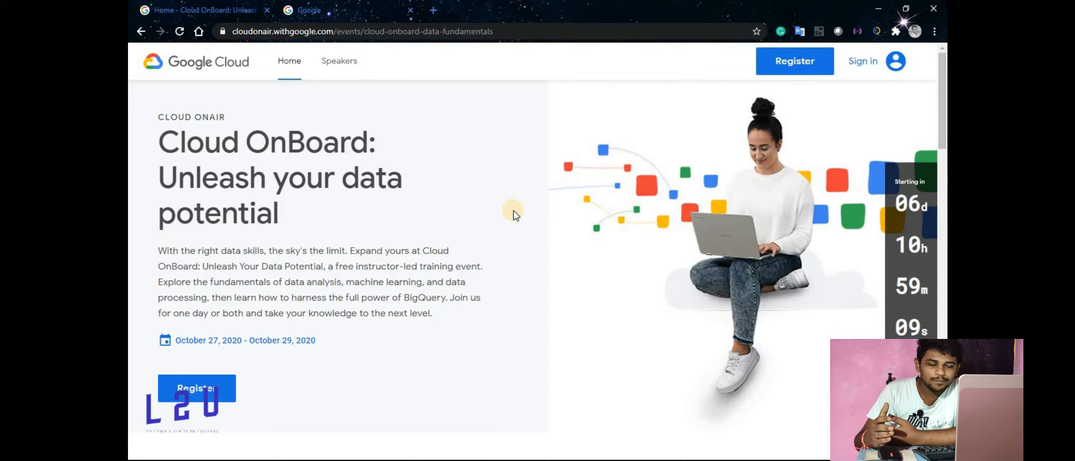
pyautogui.scroll(-3)
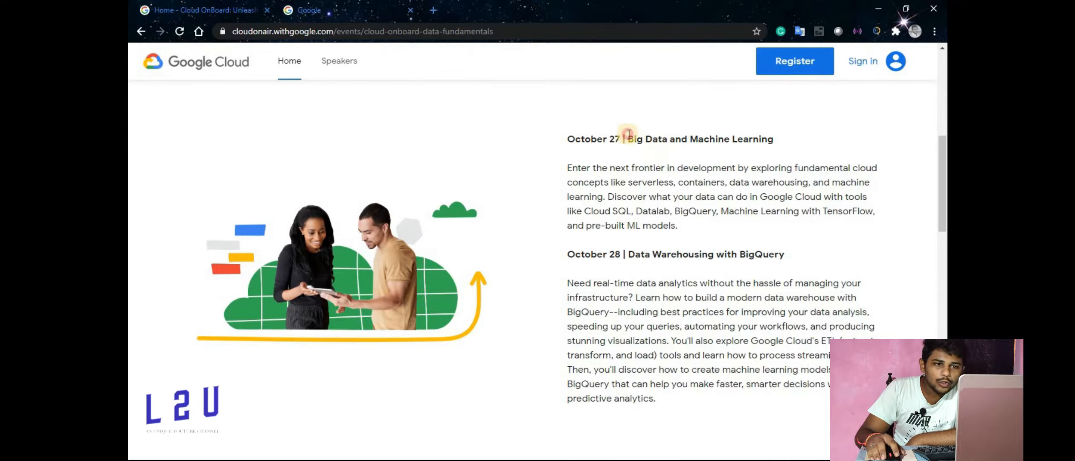
pyautogui.moveTo(624, 138); pyautogui.dragTo(772, 139)
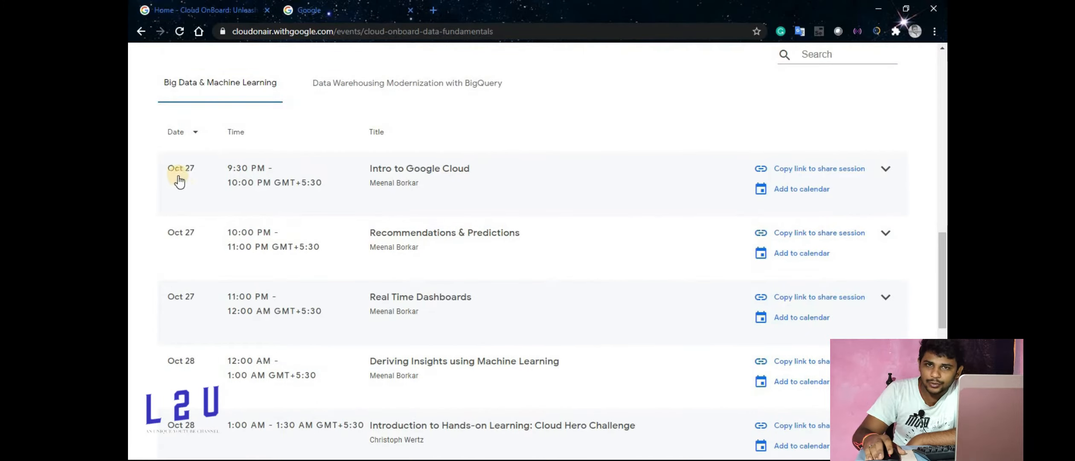
pyautogui.moveTo(226, 178)
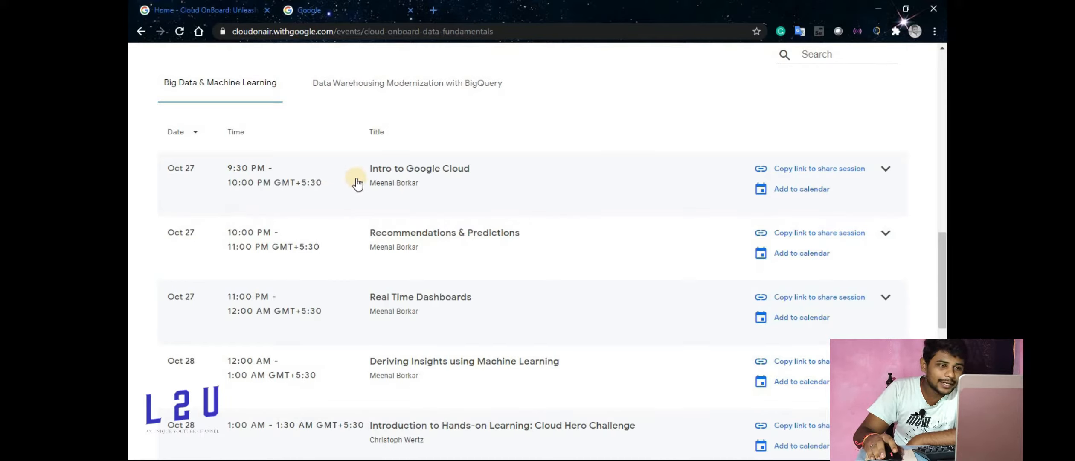
pyautogui.moveTo(410, 223)
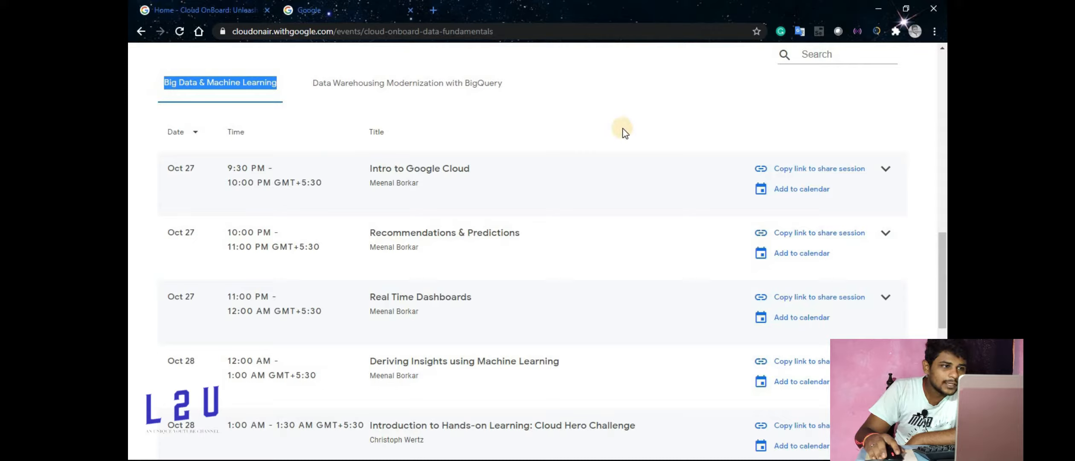
# Scroll to the Cloud Hero Challenge session and the Benefits of Attending heading.
pyautogui.scroll(-3)
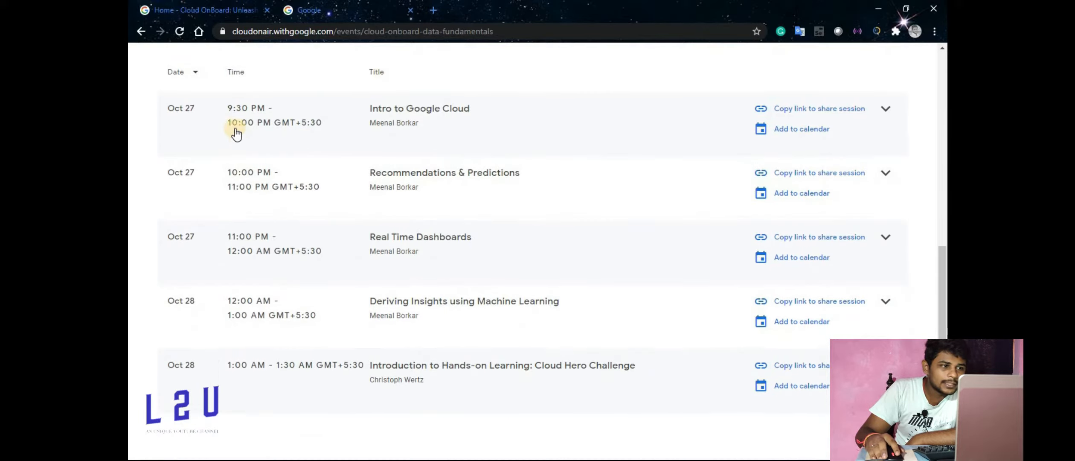
pyautogui.moveTo(449, 119)
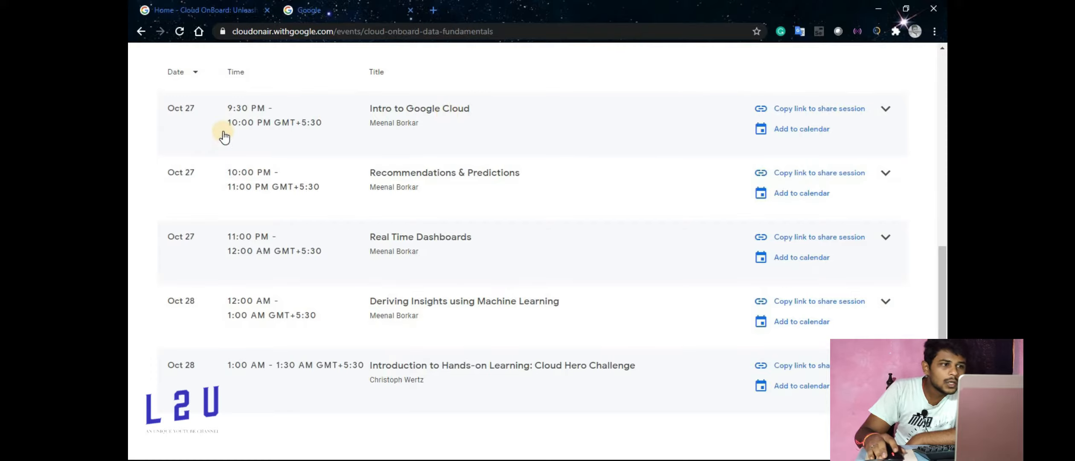
pyautogui.moveTo(318, 180)
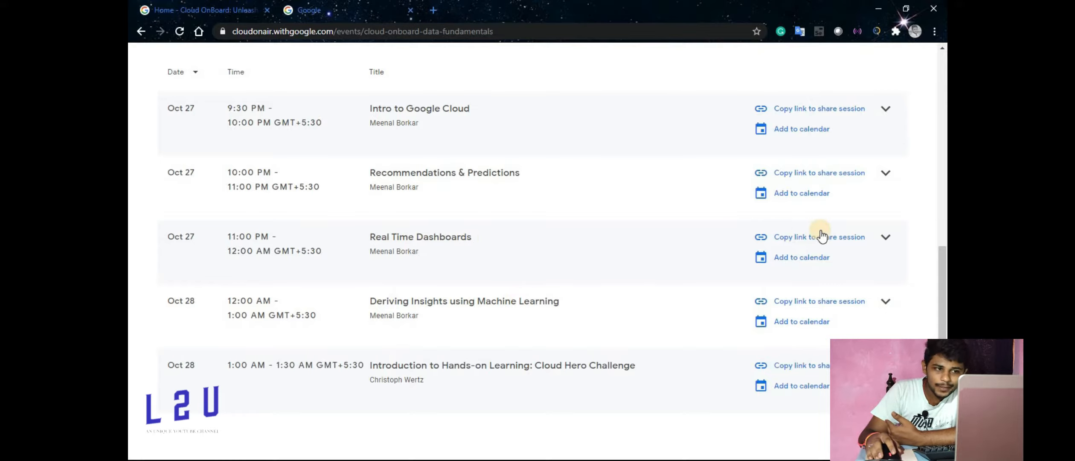
pyautogui.moveTo(814, 113)
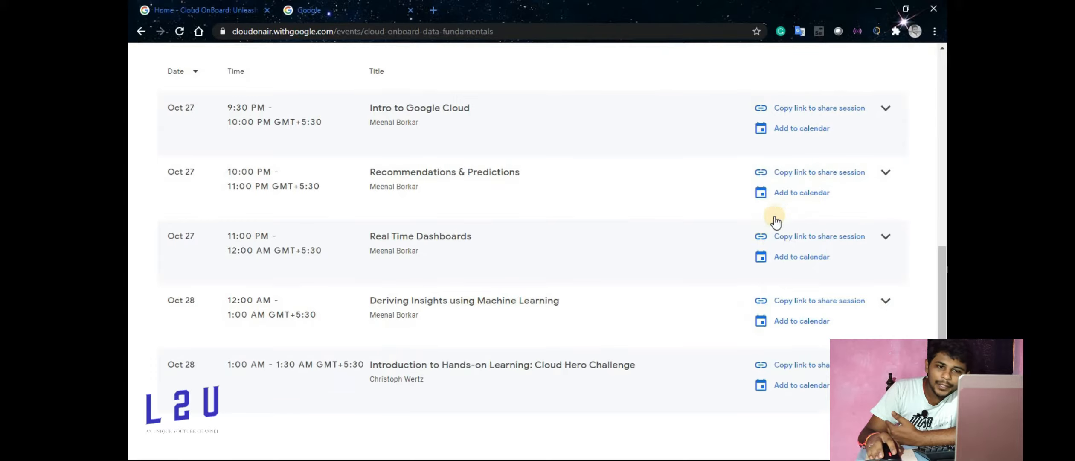
pyautogui.scroll(-3)
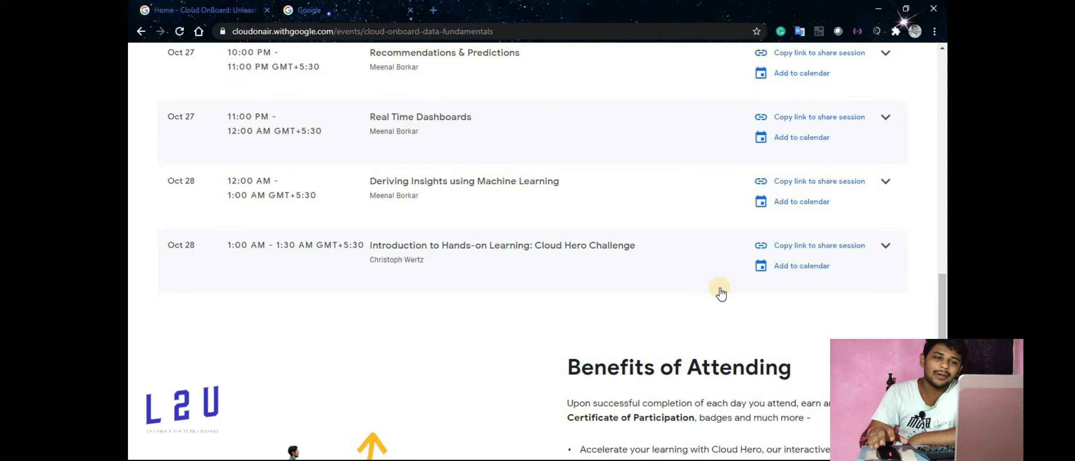
# Highlight the Benefits of Attending heading and scroll back to the Oct 28 BigQuery description.
pyautogui.scroll(-3)
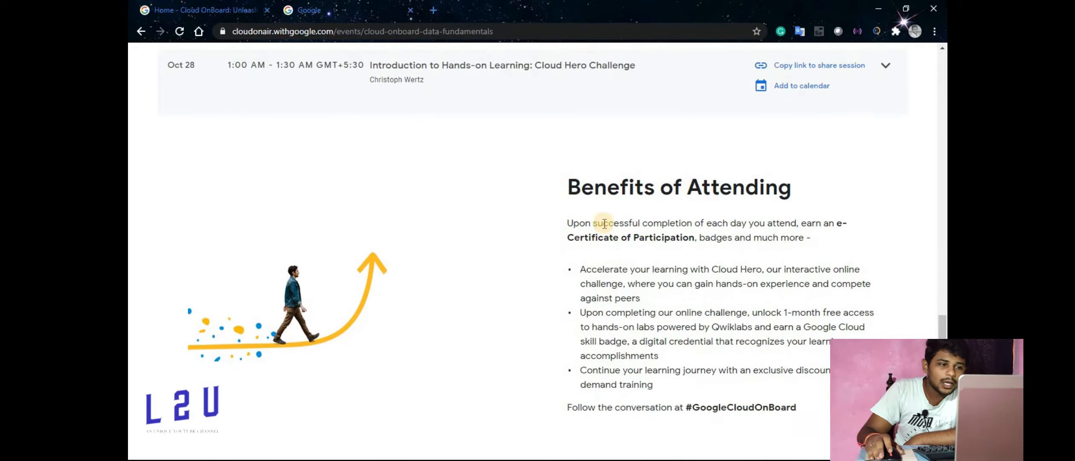
pyautogui.tripleClick(678, 187)
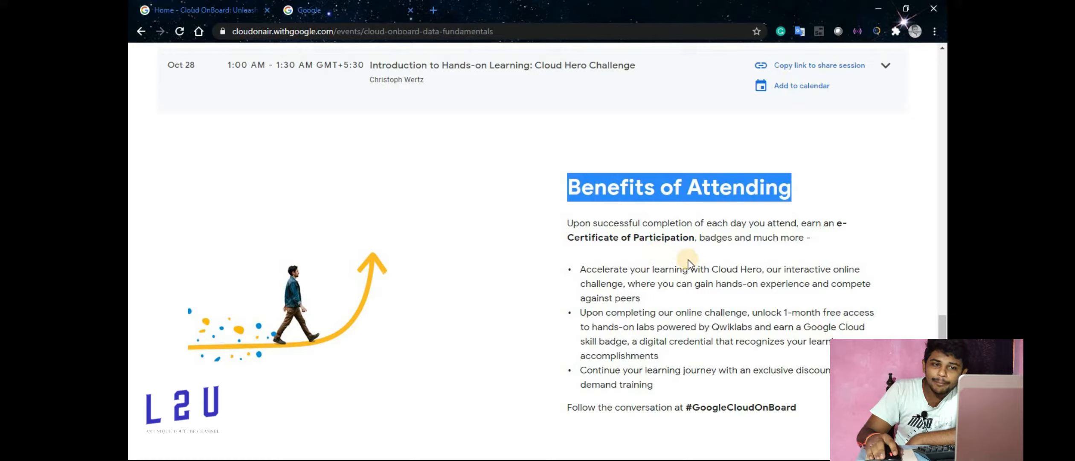
pyautogui.scroll(-3)
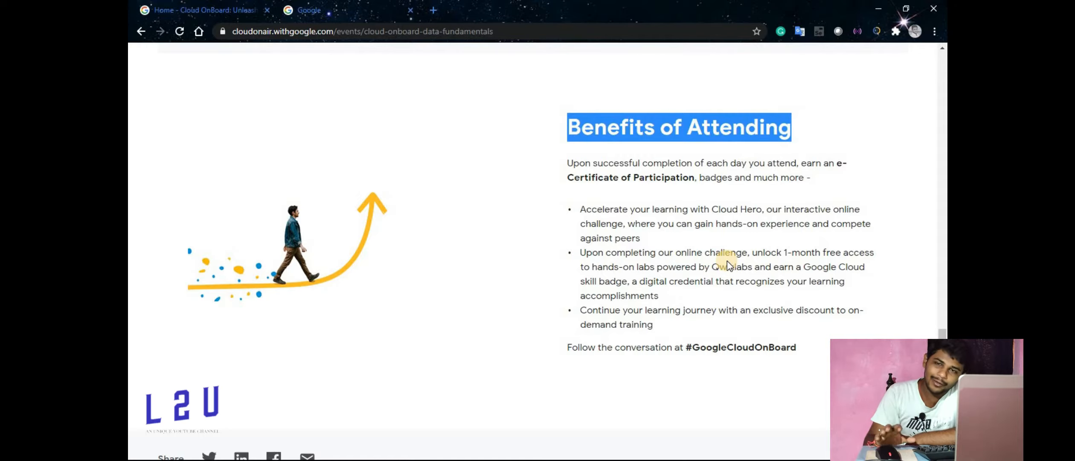
pyautogui.scroll(-3)
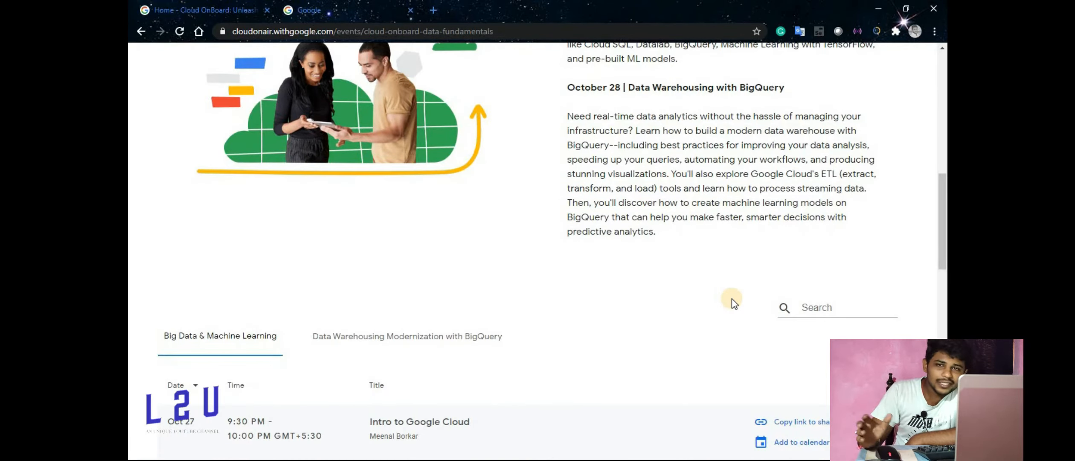
# Scroll back to the October 27–29, 2020 banner and countdown.
pyautogui.scroll(-3)
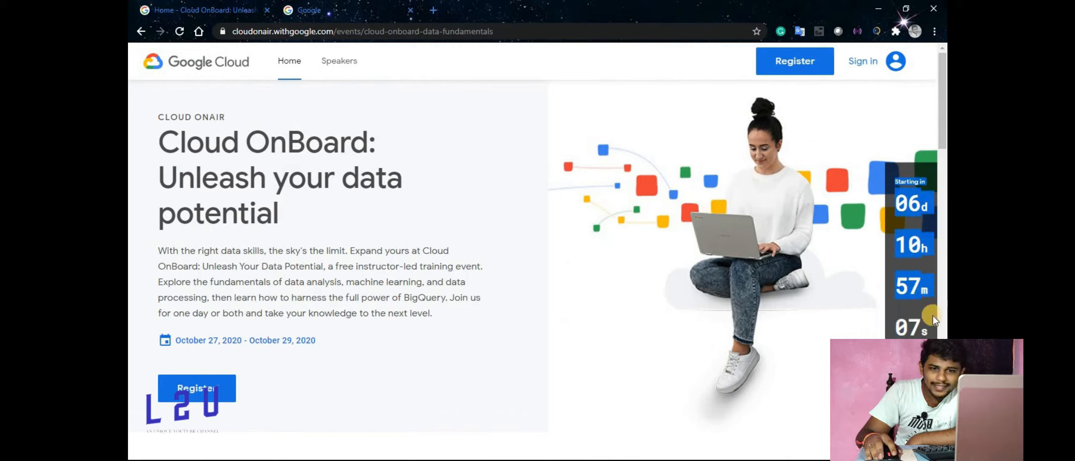
pyautogui.moveTo(767, 363)
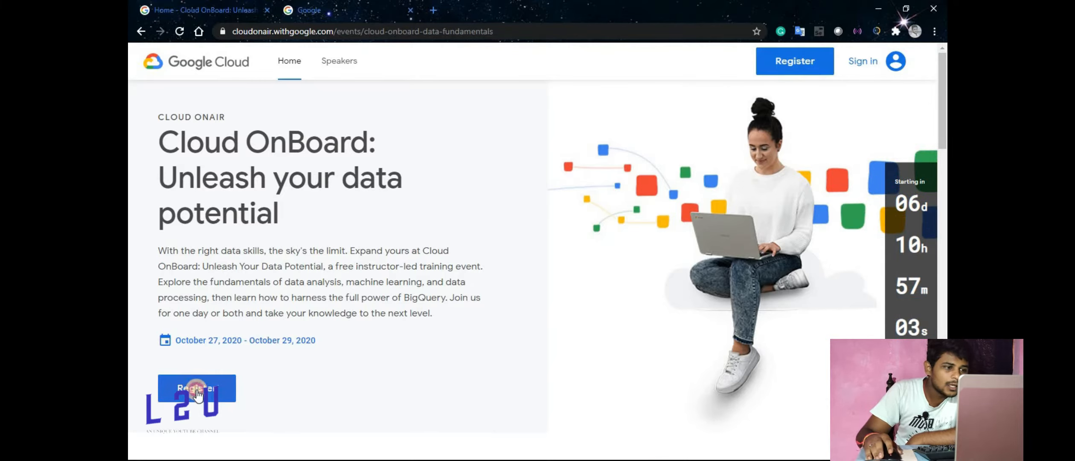
# Register for the event, choosing Continue with Google to sign in.
pyautogui.click(196, 388)
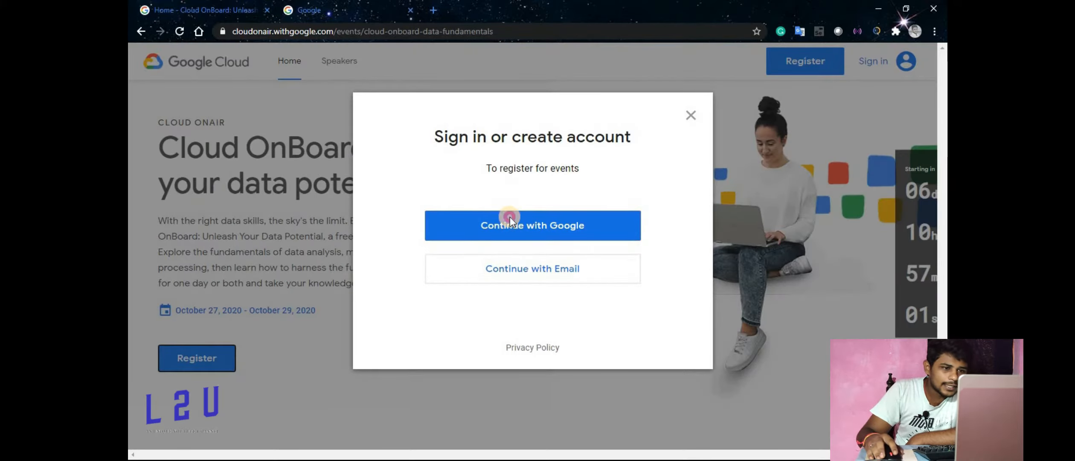
pyautogui.click(532, 224)
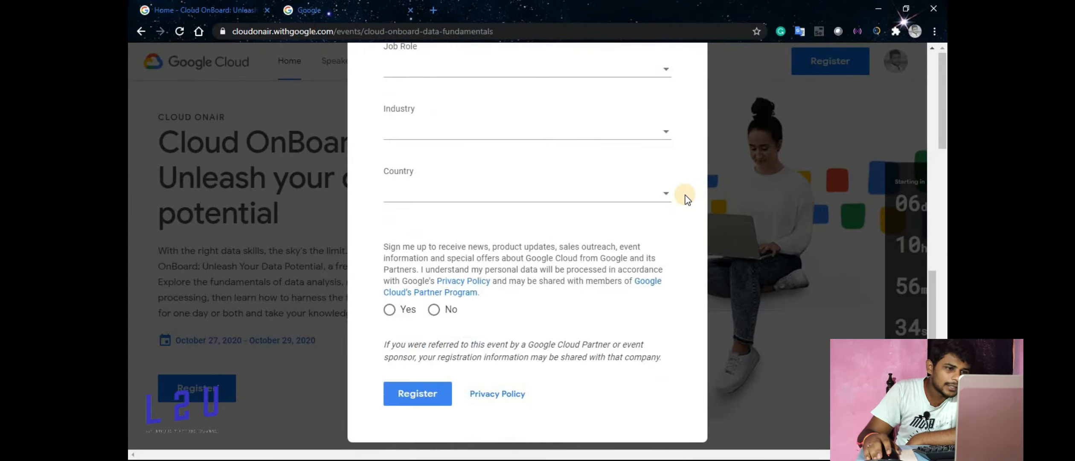
# Autofill the name, company, work email and business mobile phone from saved entries.
pyautogui.click(527, 157)
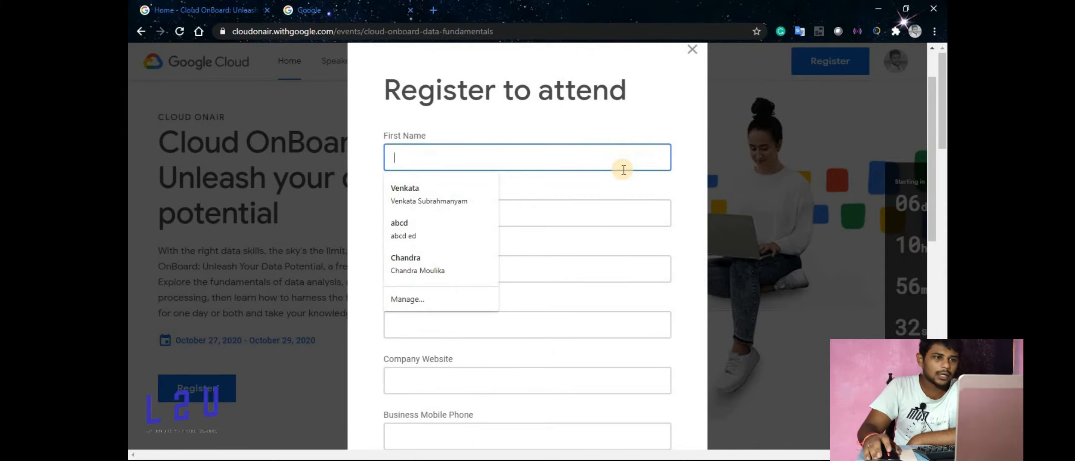
pyautogui.click(398, 228)
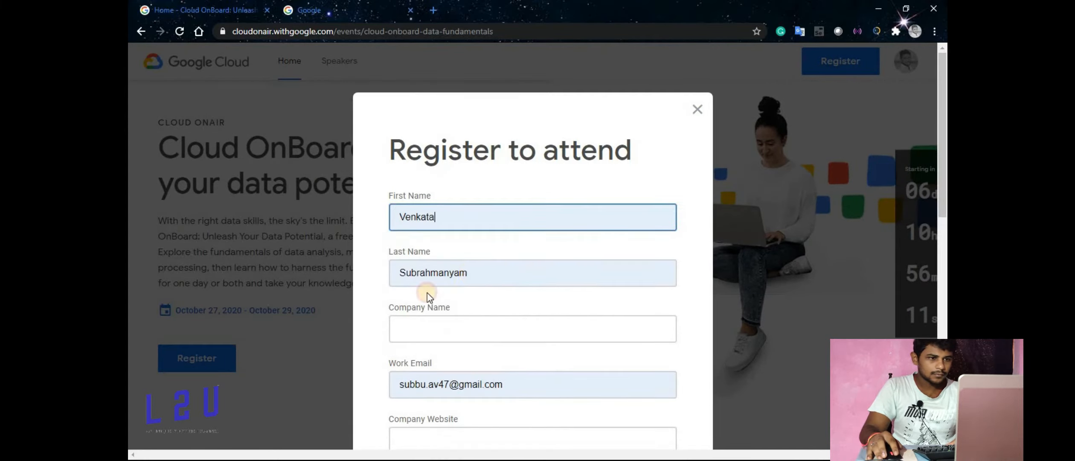
pyautogui.click(532, 268)
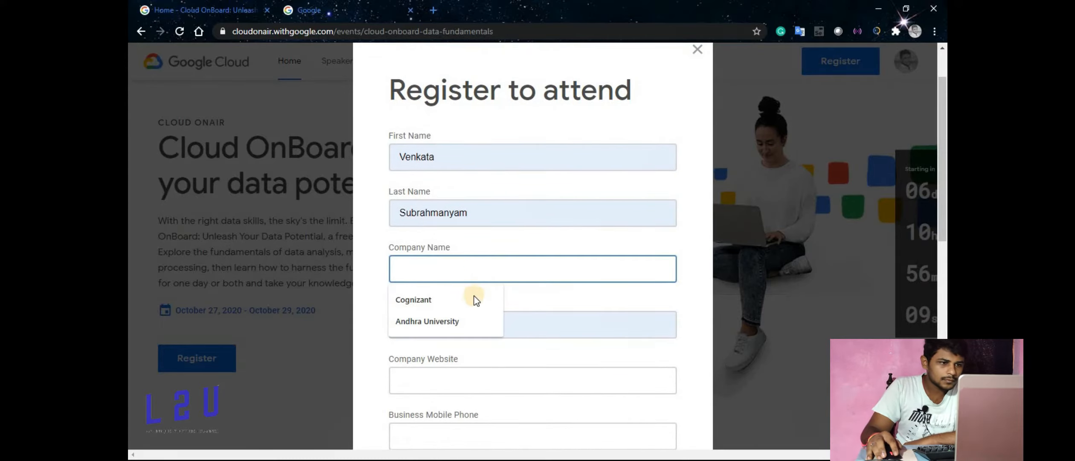
pyautogui.click(413, 300)
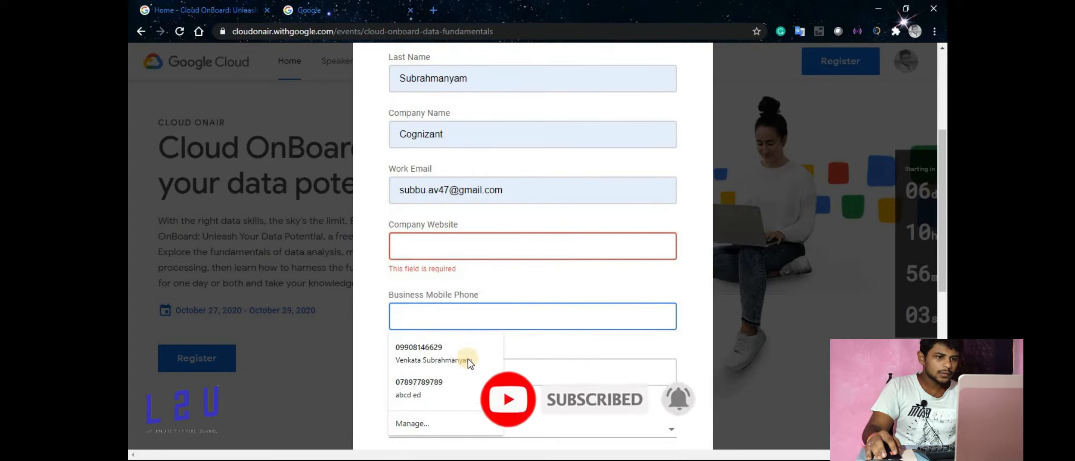
pyautogui.click(419, 350)
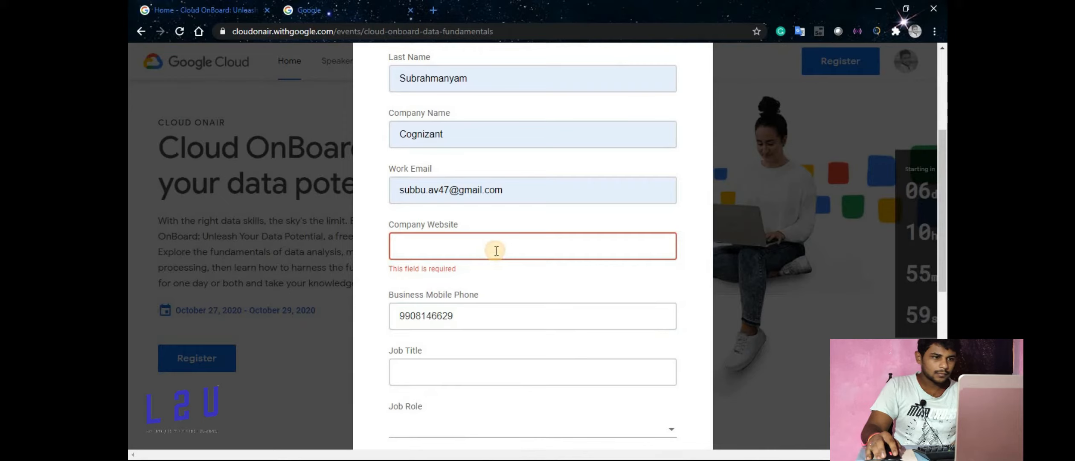
pyautogui.write('https:')
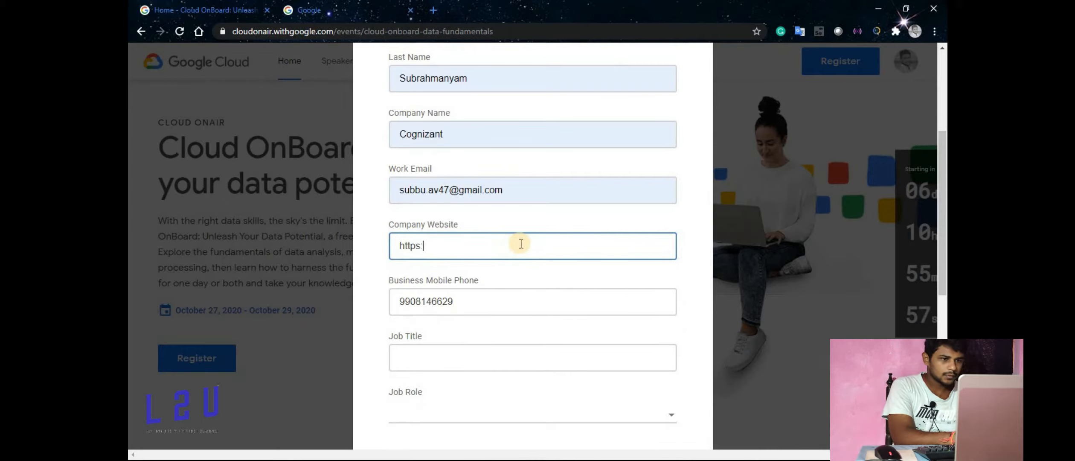
pyautogui.write('//')
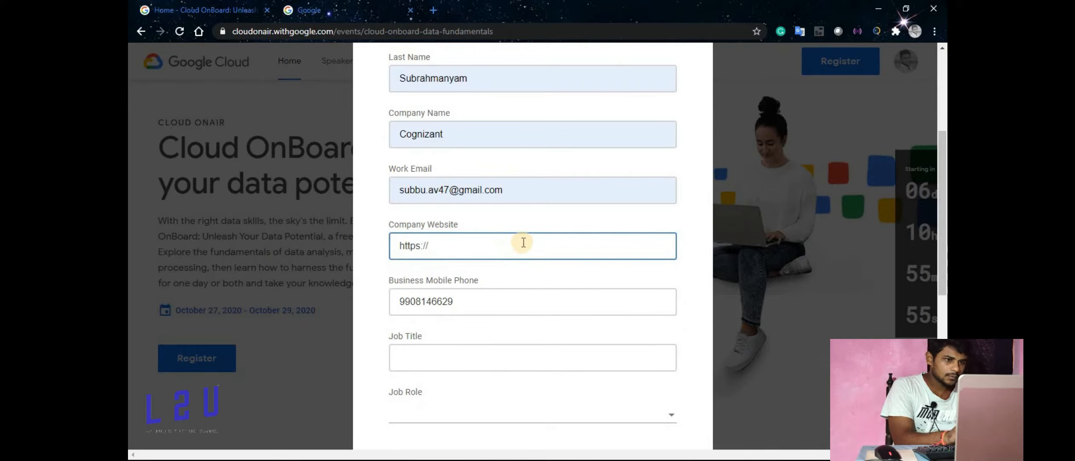
pyautogui.write('www')
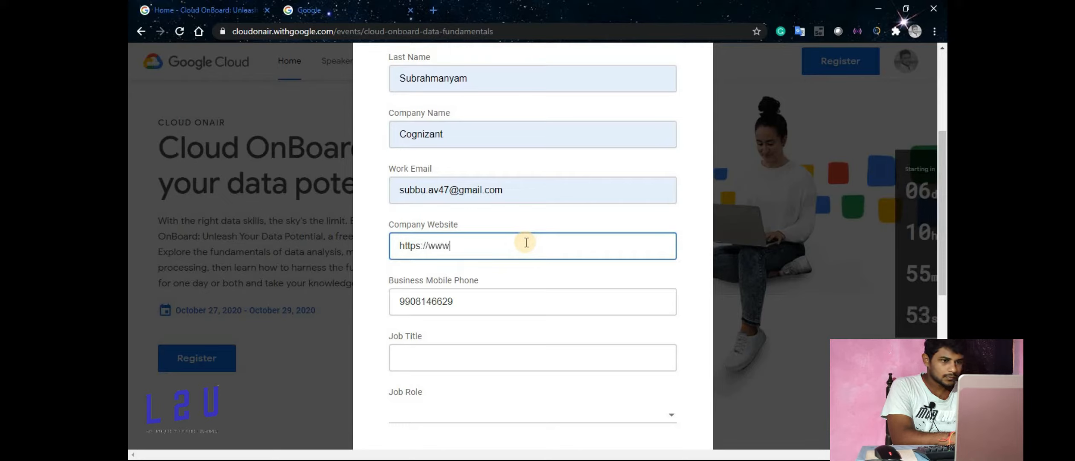
pyautogui.press('Backspace')
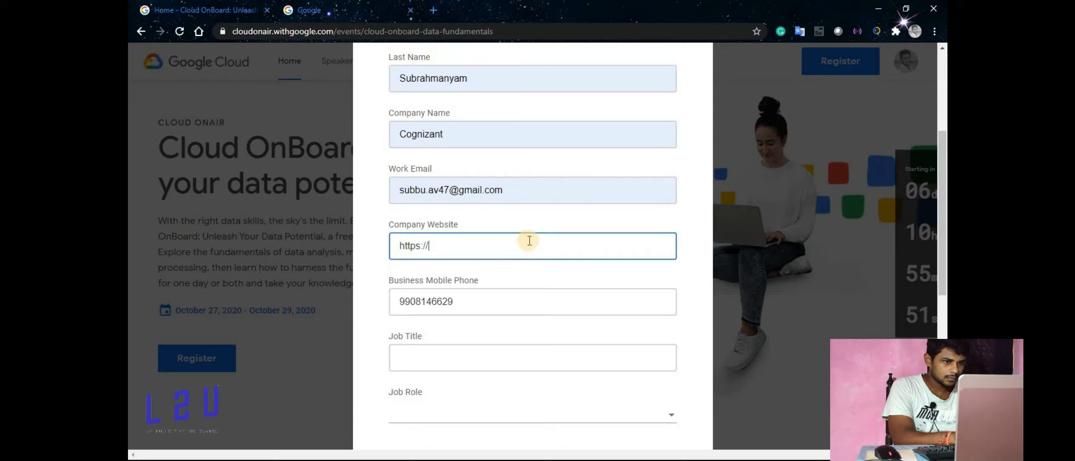
pyautogui.write('becognizant.com/')
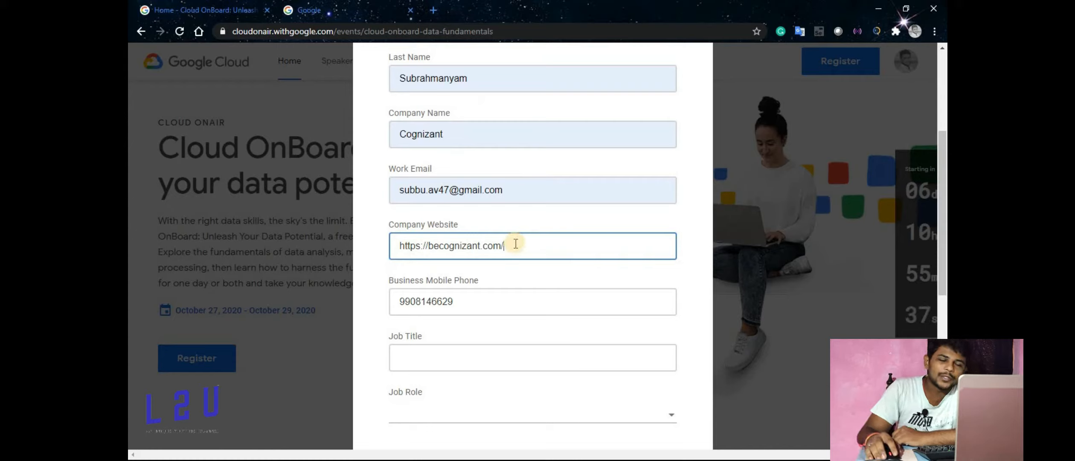
# Enter 'Programmer Analyst Trainee' in the Job Title field.
pyautogui.scroll(-3)
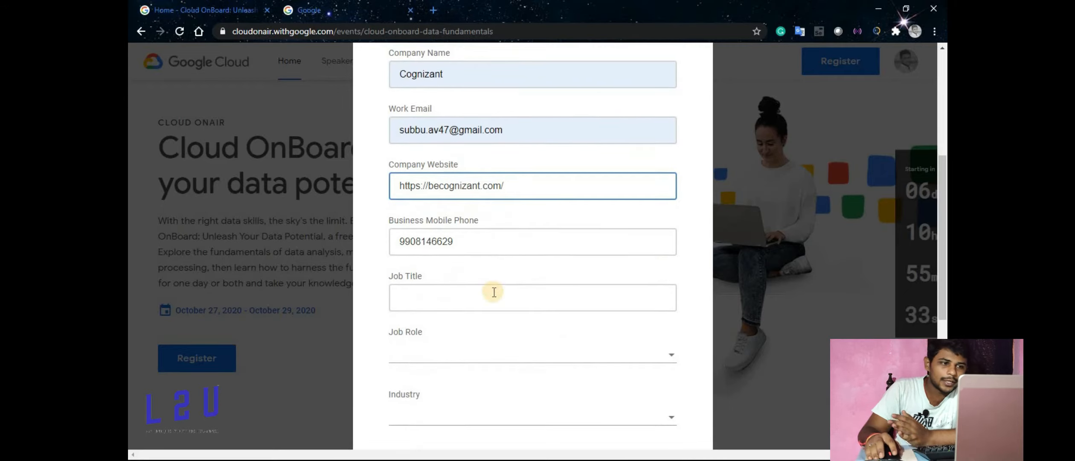
pyautogui.click(532, 297)
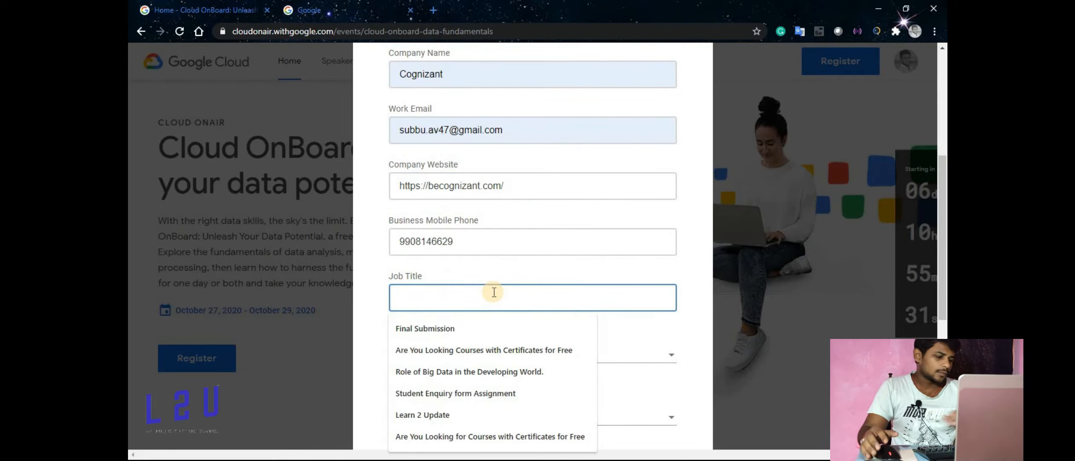
pyautogui.write('Programmer')
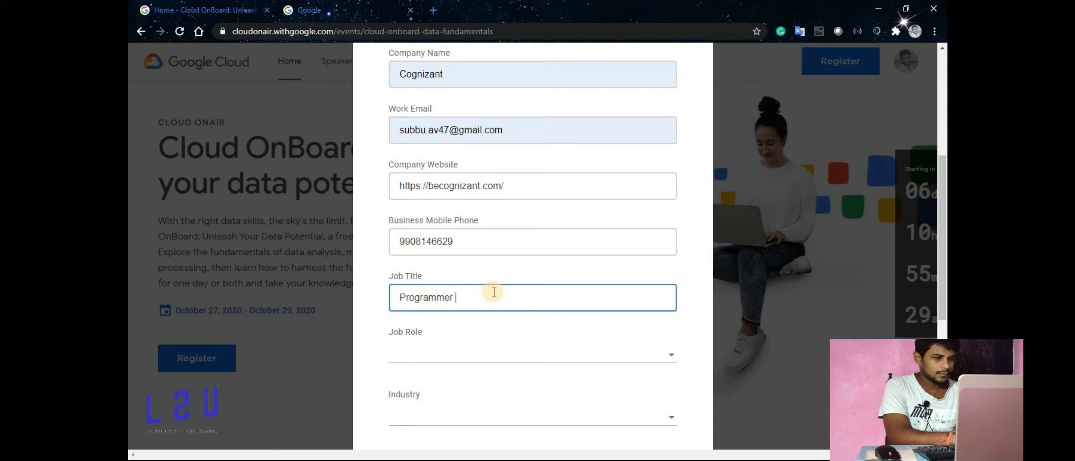
pyautogui.write('A')
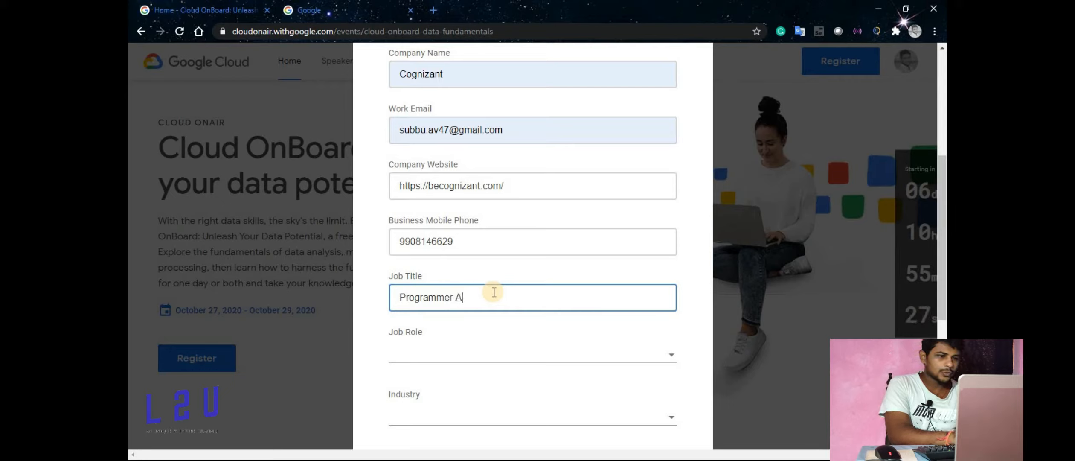
pyautogui.write('nalyst')
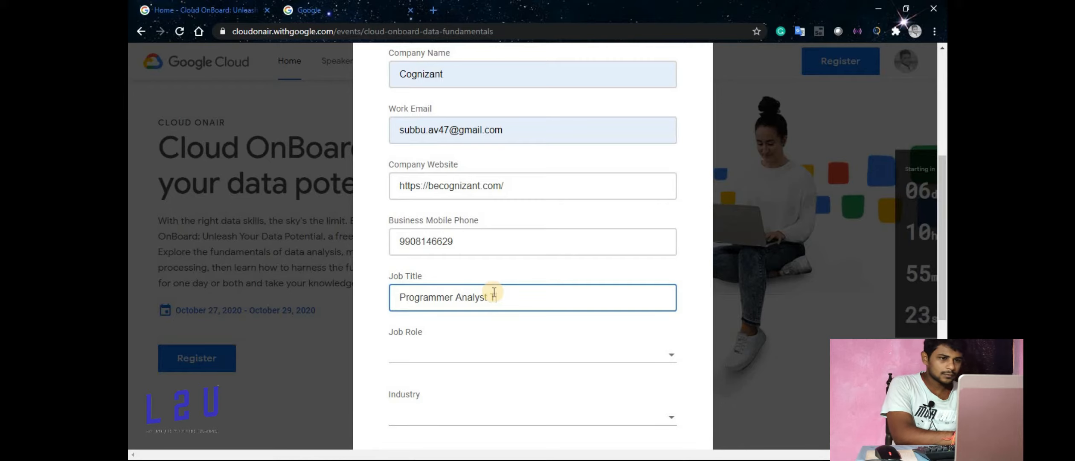
pyautogui.write('Trainee')
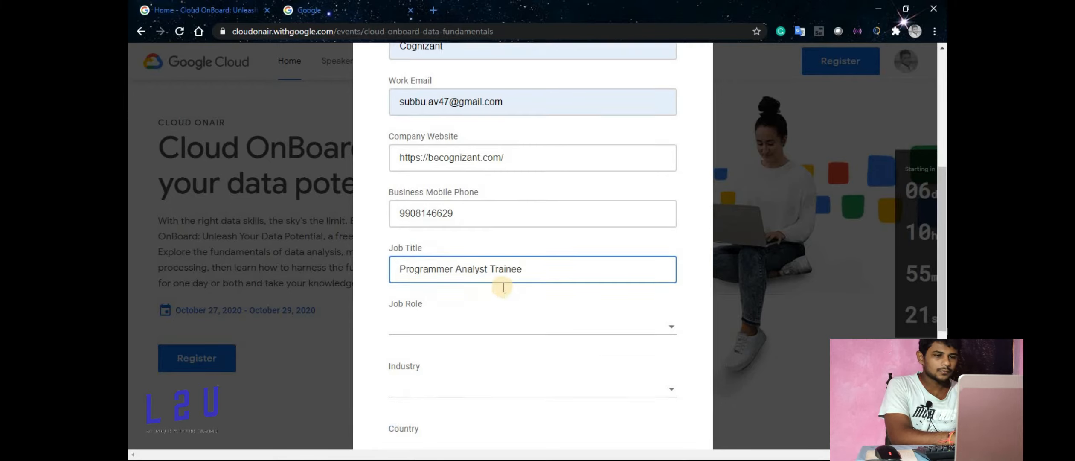
# Choose Other in the Job Role dropdown and Software & Internet in Industry.
pyautogui.click(532, 327)
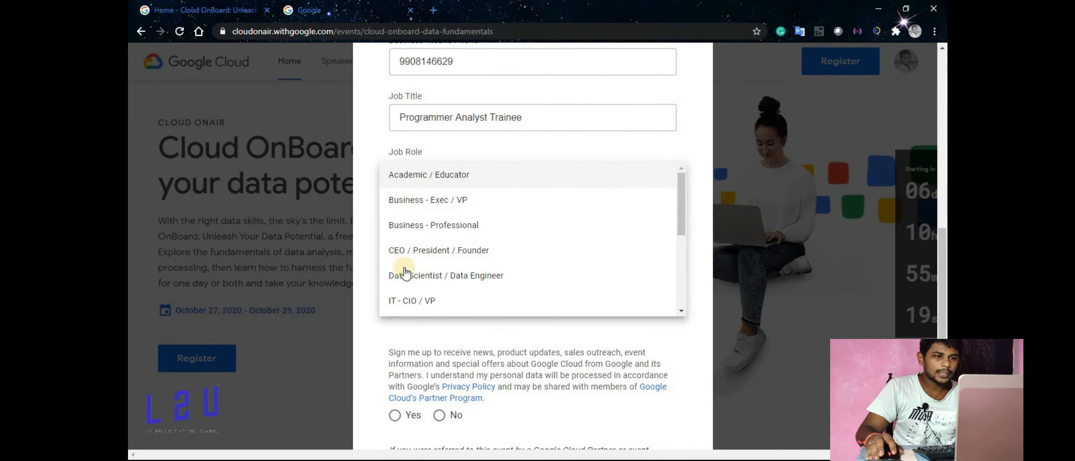
pyautogui.scroll(-3)
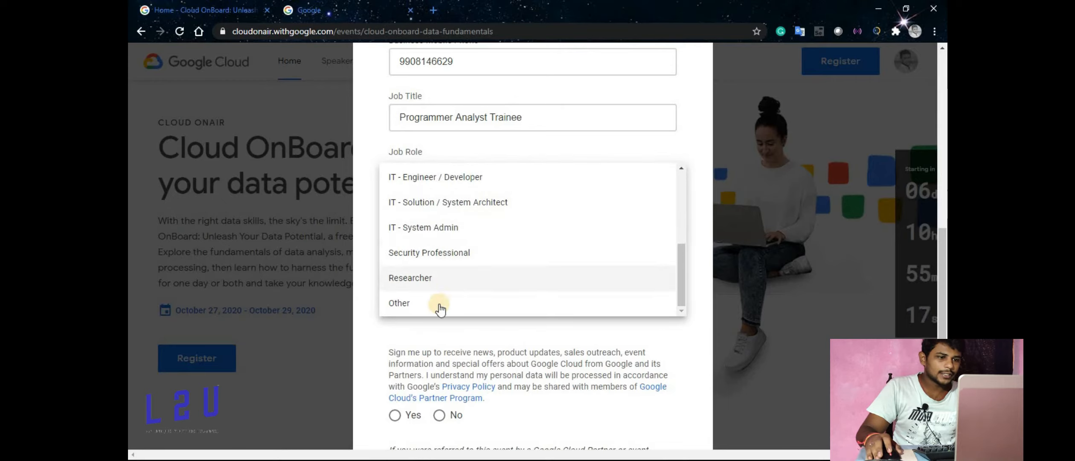
pyautogui.click(399, 302)
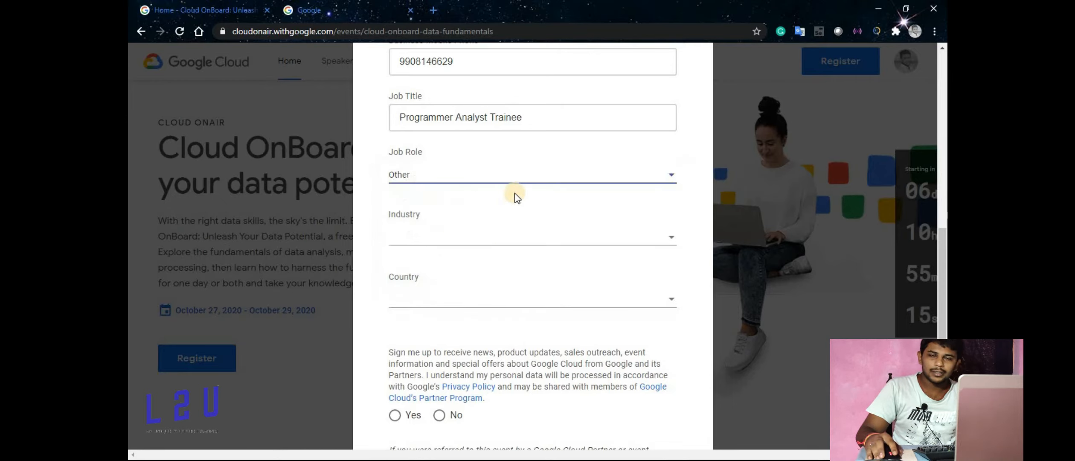
pyautogui.click(531, 236)
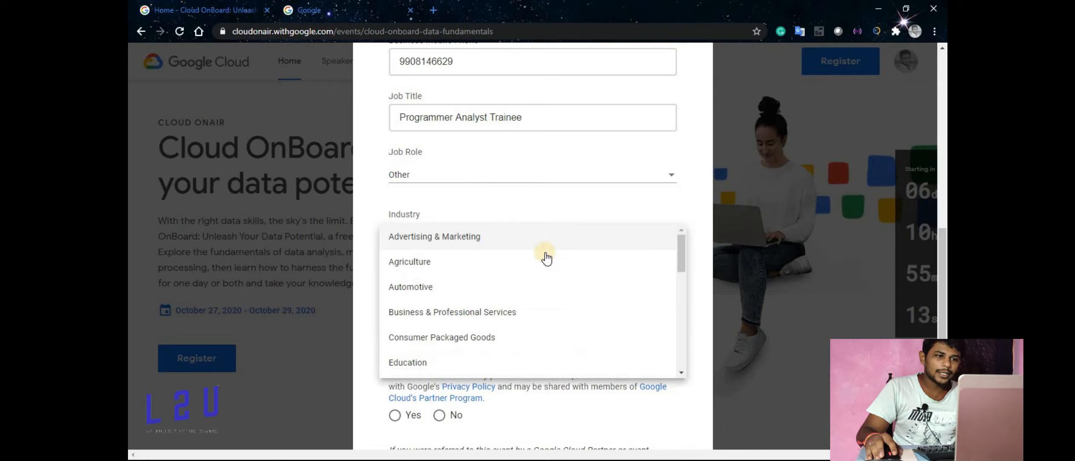
pyautogui.scroll(-3)
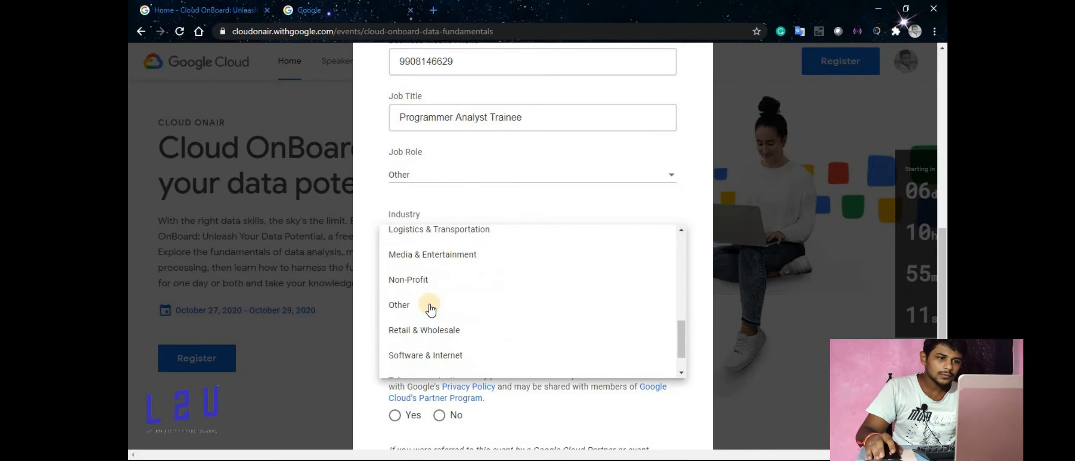
pyautogui.click(425, 354)
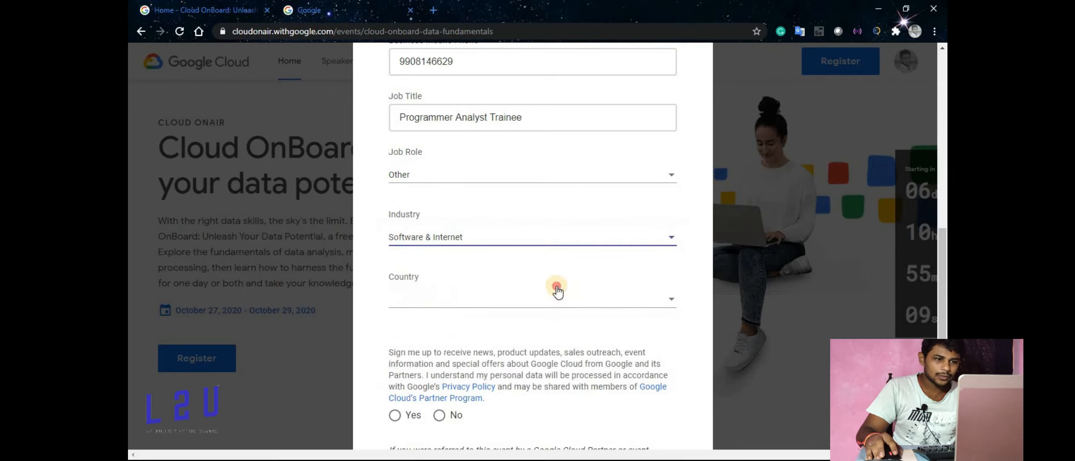
# Select India and Andhra Pradesh, opt in to updates, and submit the registration.
pyautogui.click(556, 298)
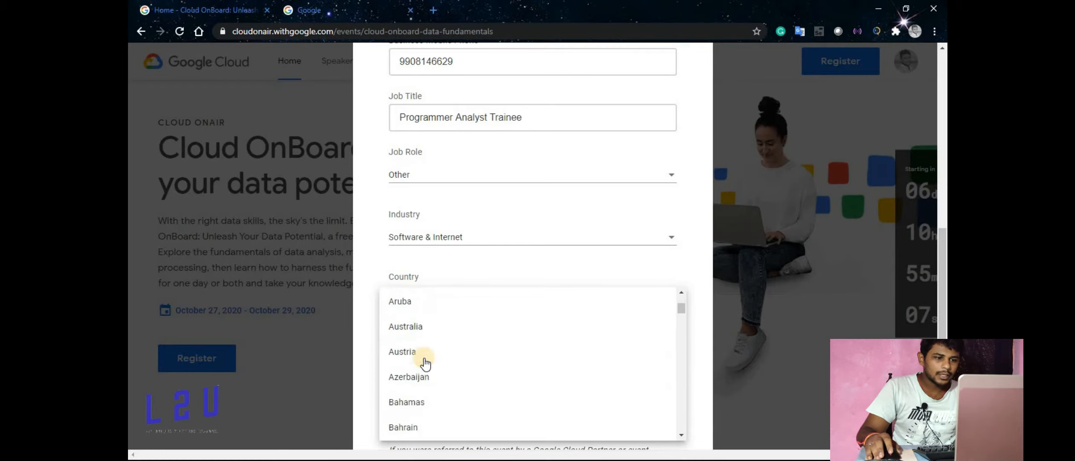
pyautogui.scroll(-3)
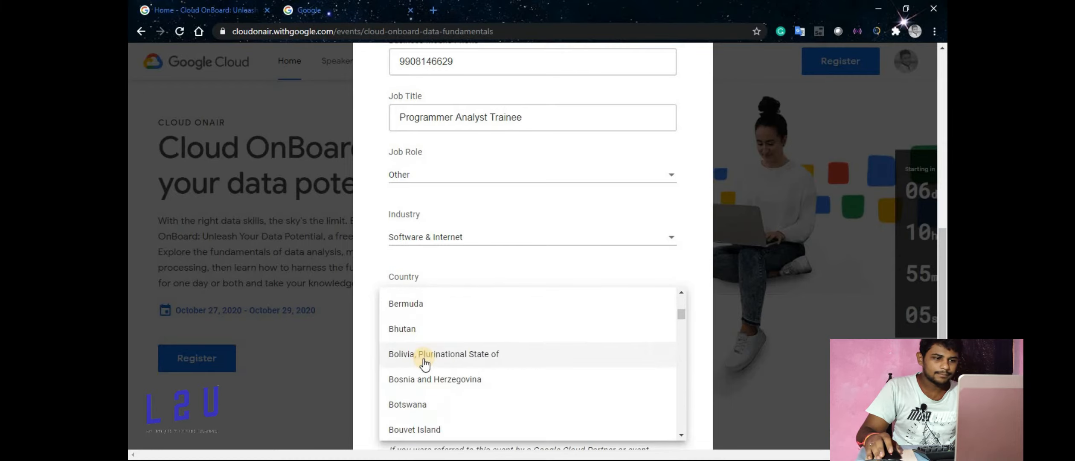
pyautogui.scroll(-3)
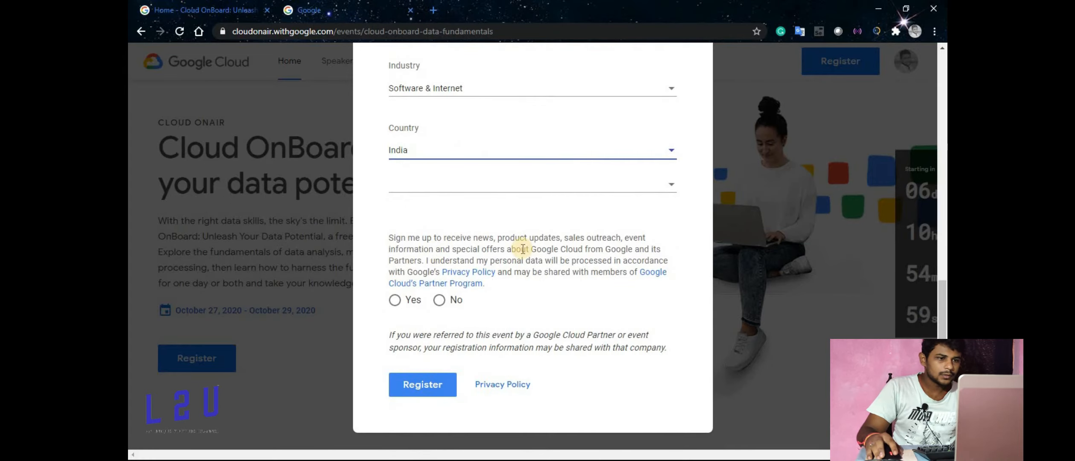
pyautogui.click(531, 183)
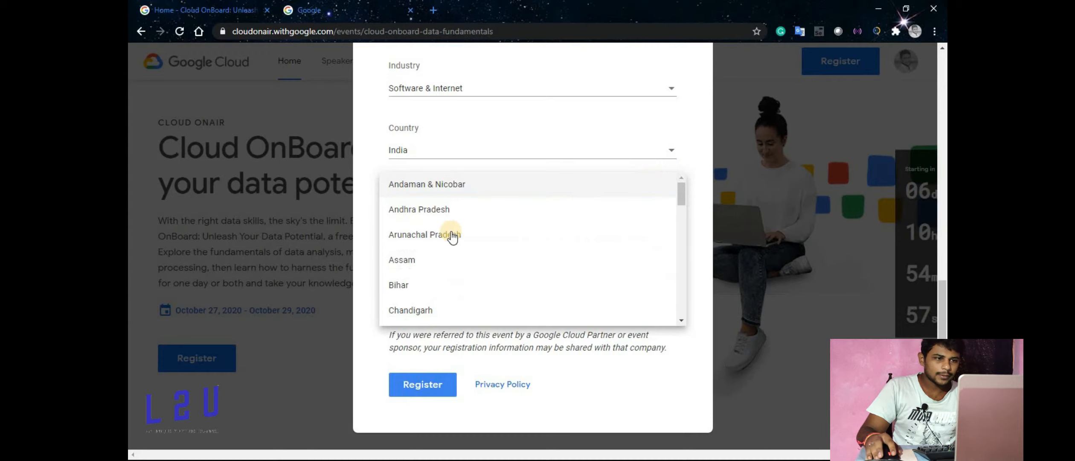
pyautogui.click(419, 209)
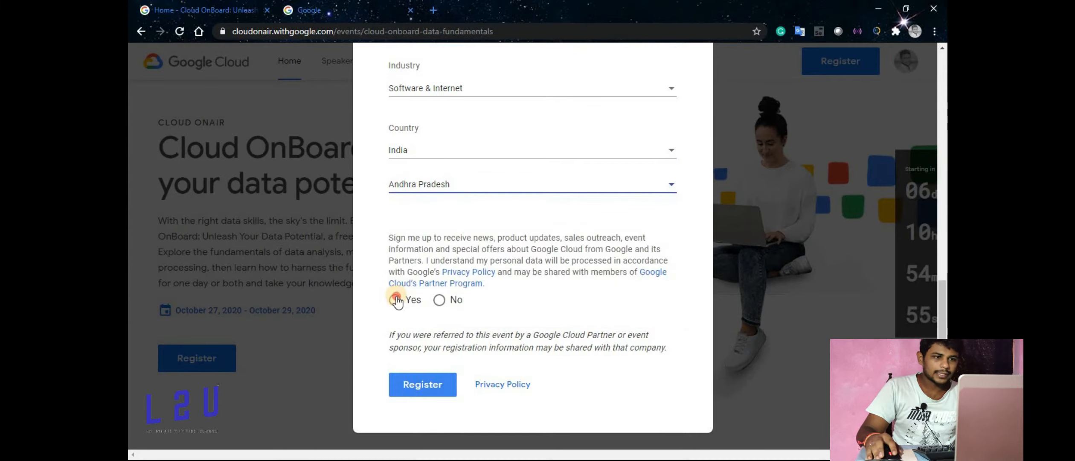
pyautogui.click(394, 300)
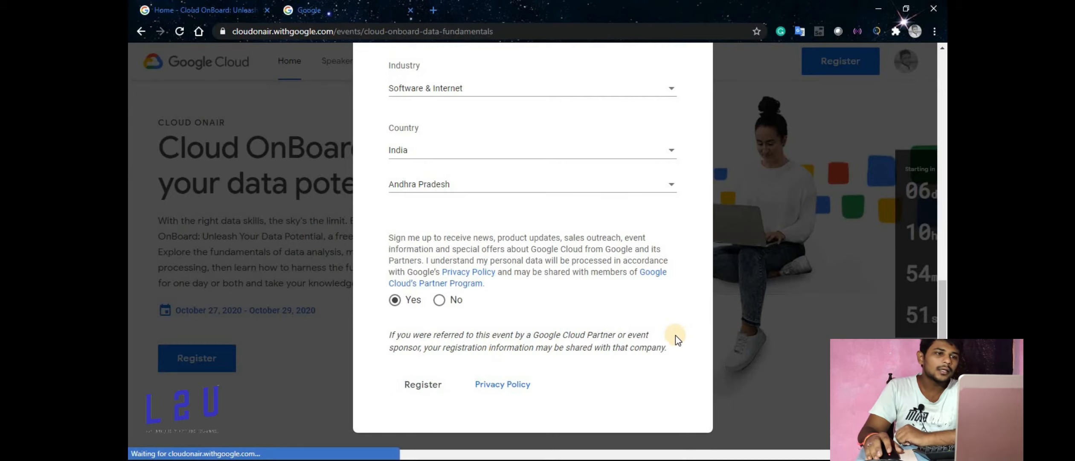
pyautogui.click(422, 384)
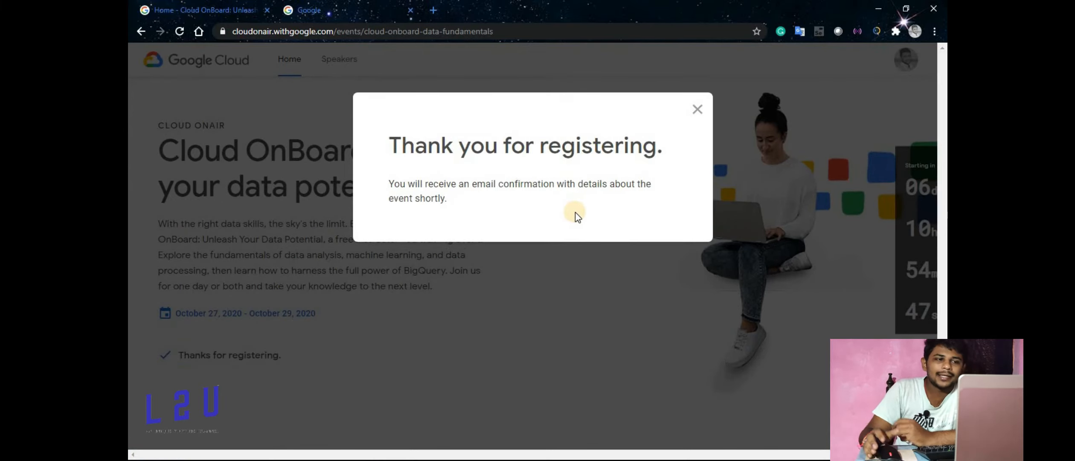
pyautogui.moveTo(582, 218)
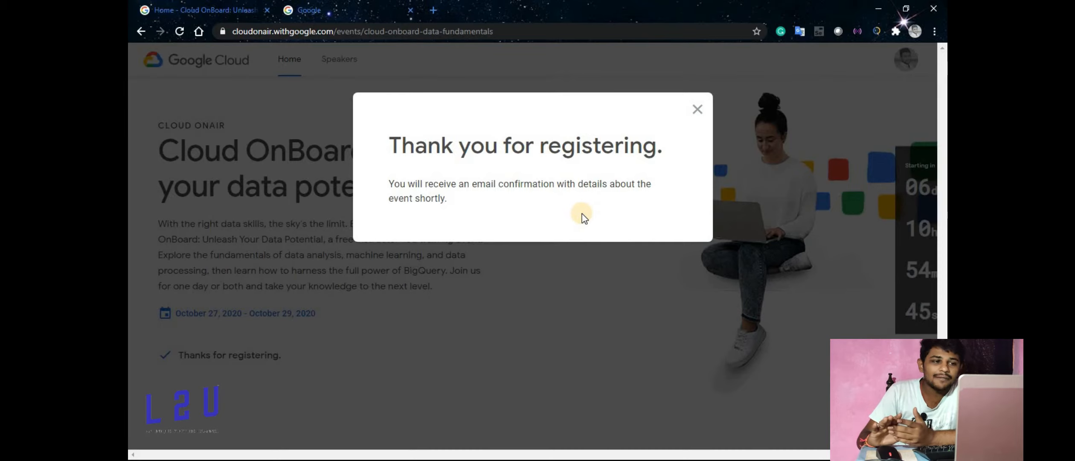